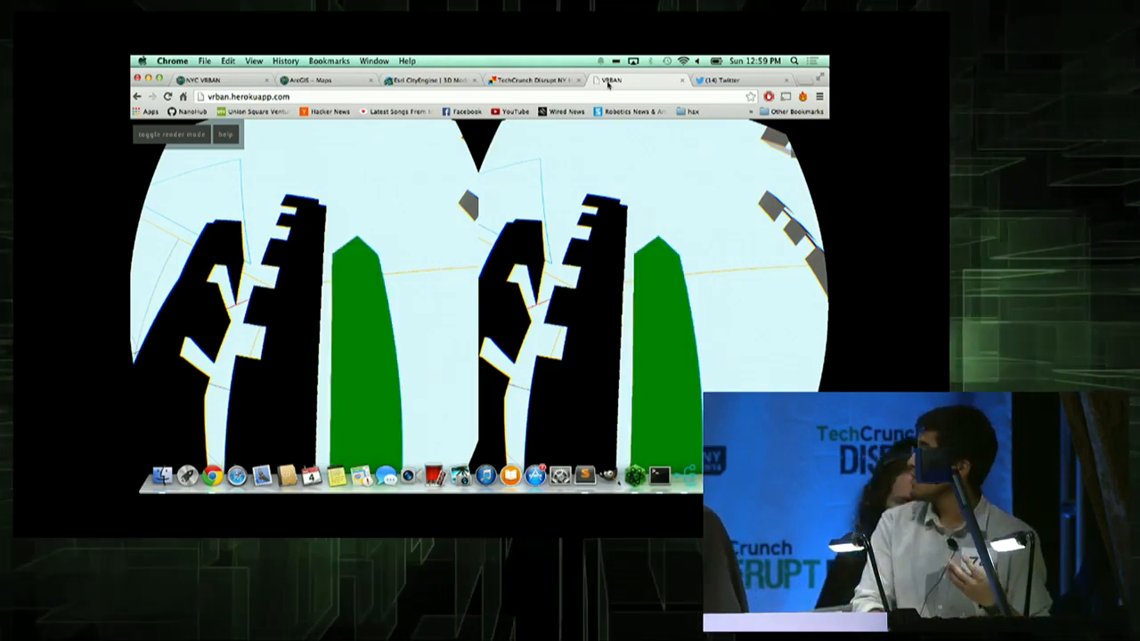
# Turn the stereoscopic VR view away from the black and green buildings toward open pale sky.
pyautogui.click(170, 133)
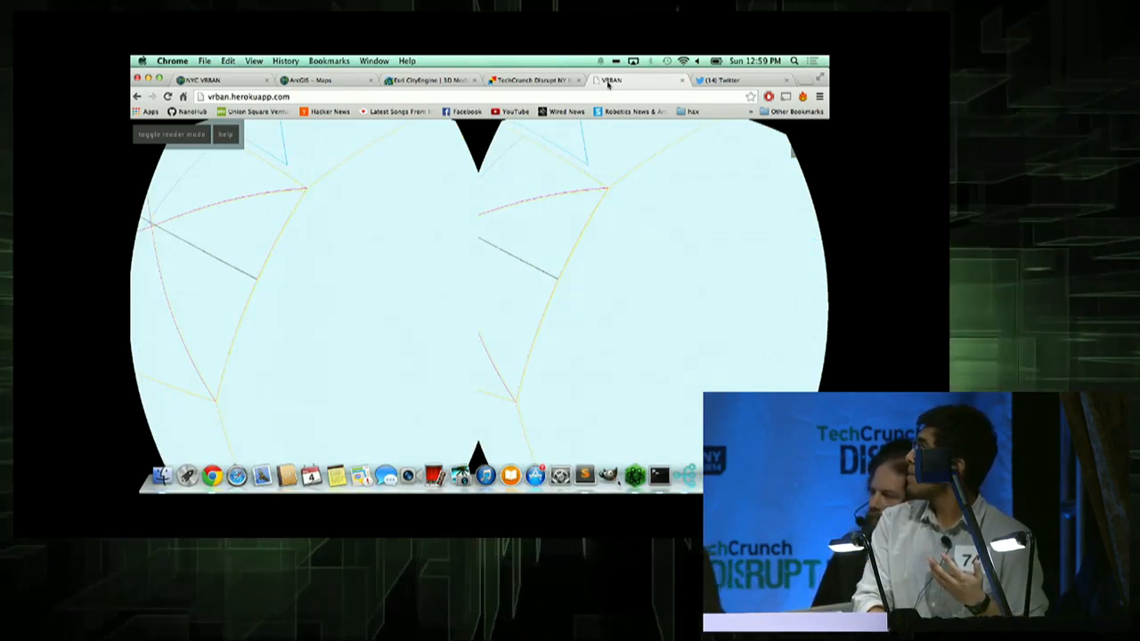